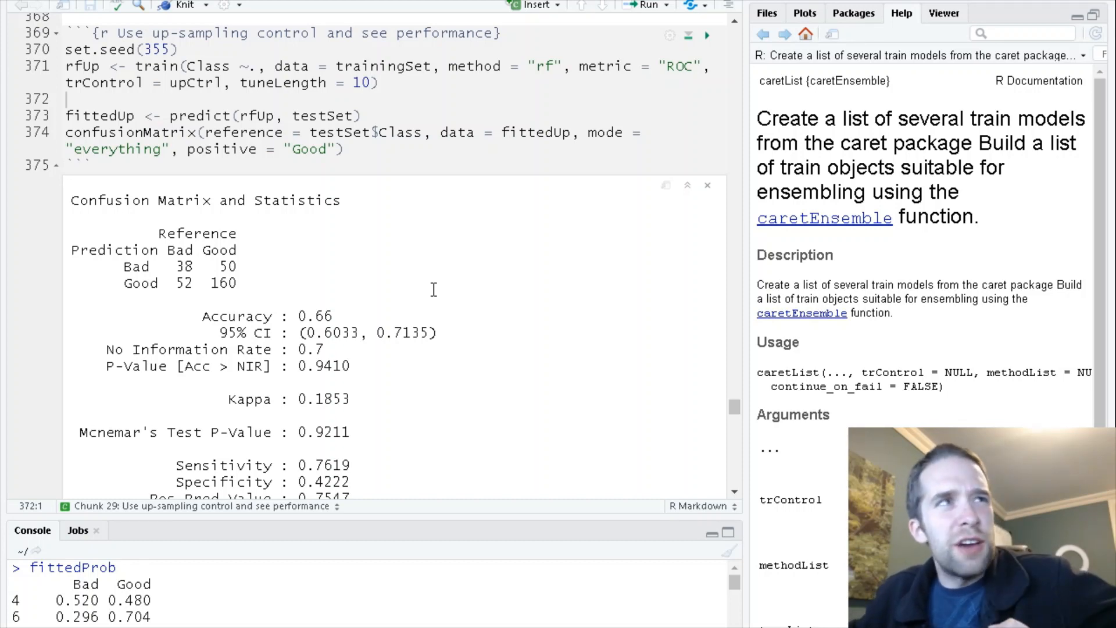
Step: Change the ifelse condition to alteredProb >= 0.333 and run the chunk to show the threshold-based confusion matrix
scroll("down", 3)
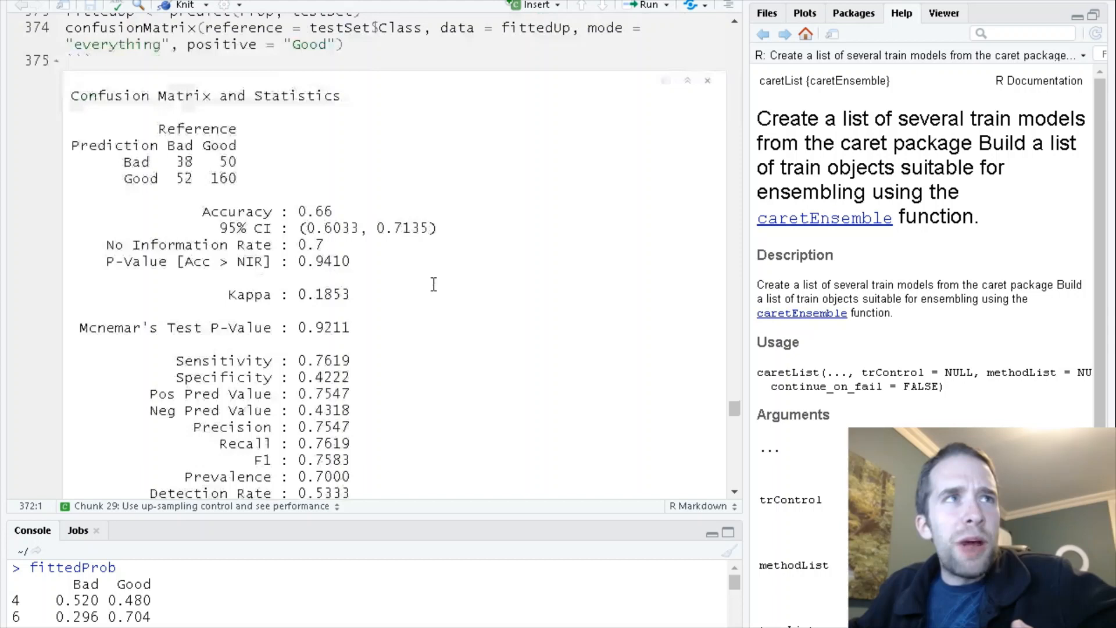
scroll("down", 3)
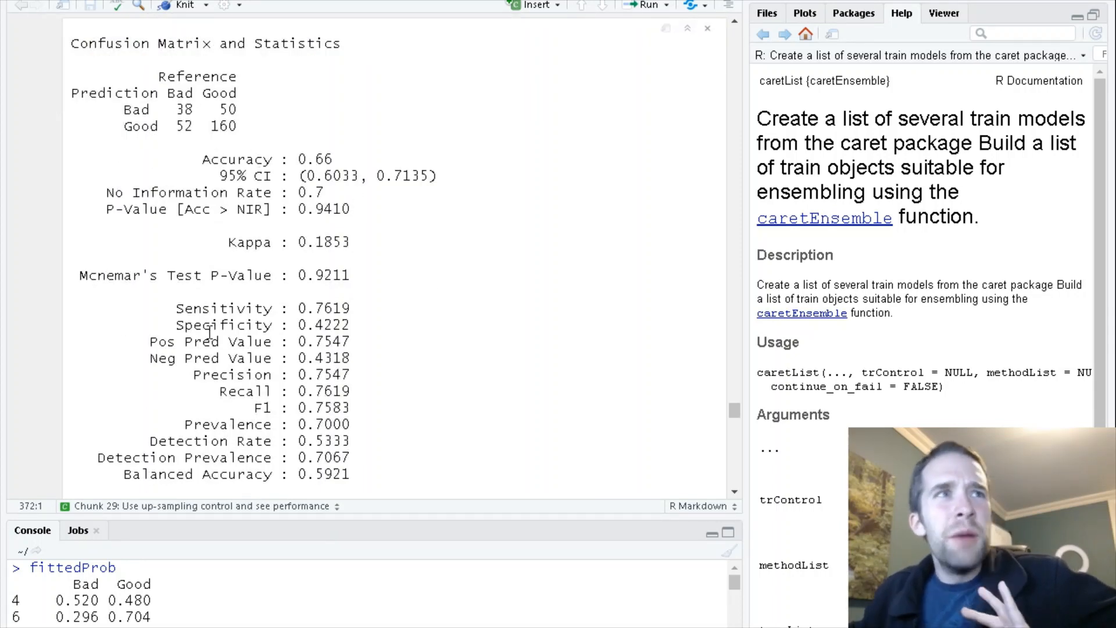
scroll("down", 3)
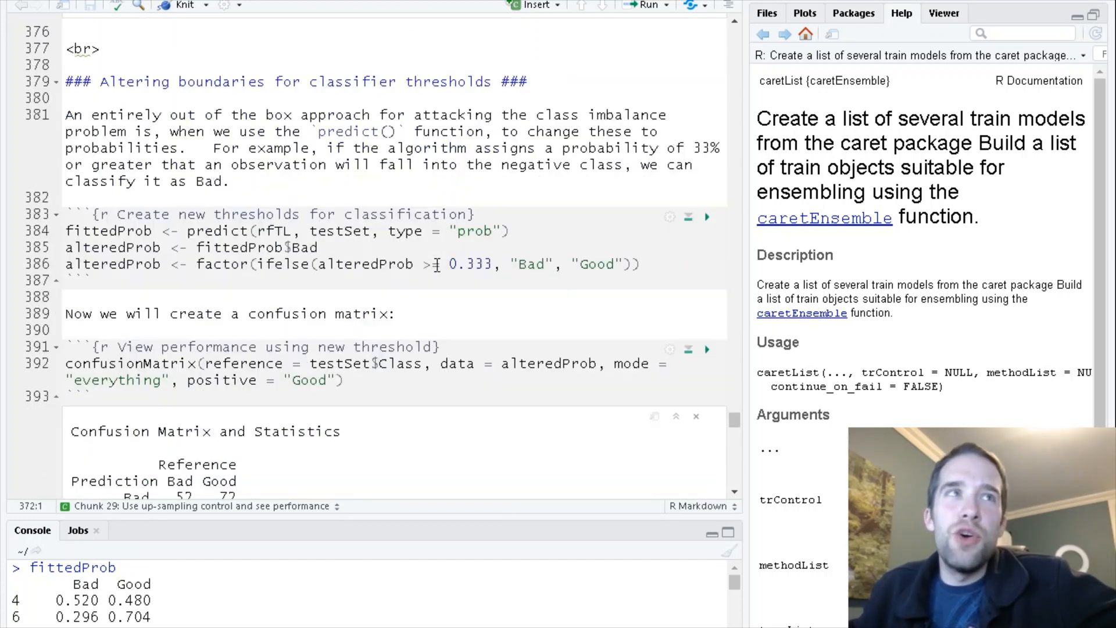
type("=")
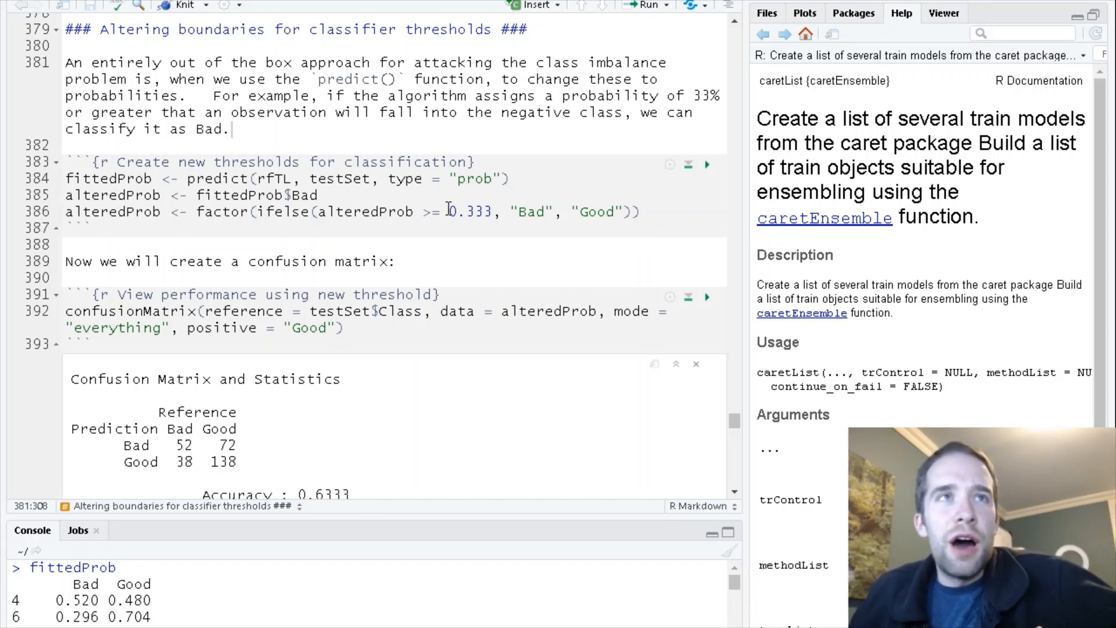
double_click(469, 211)
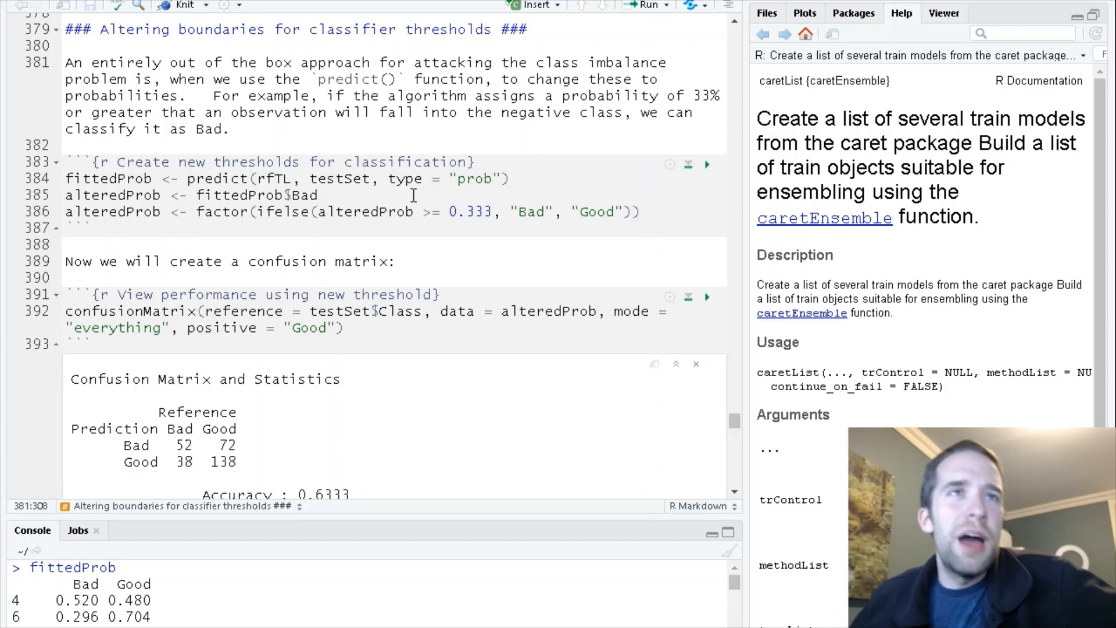
mouse_move(217, 513)
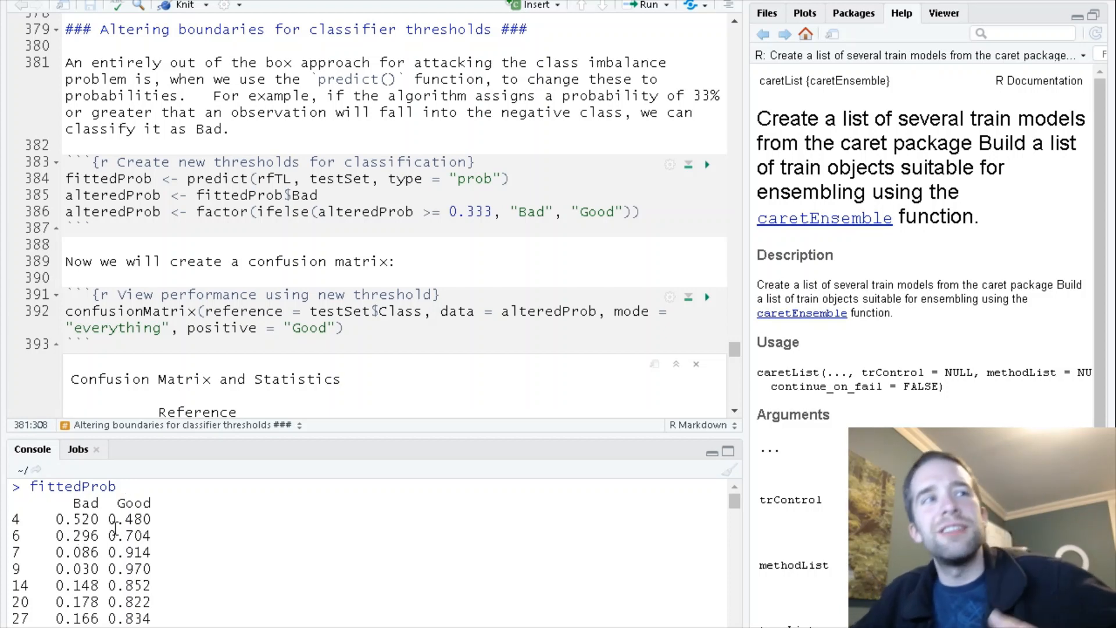
mouse_move(7, 525)
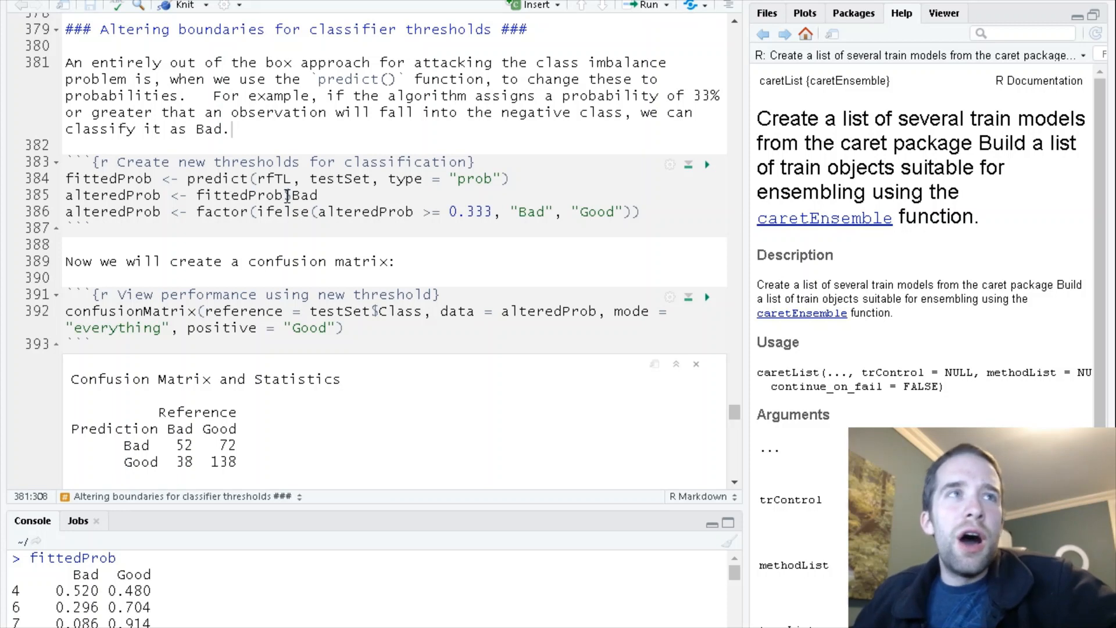
left_click(163, 195)
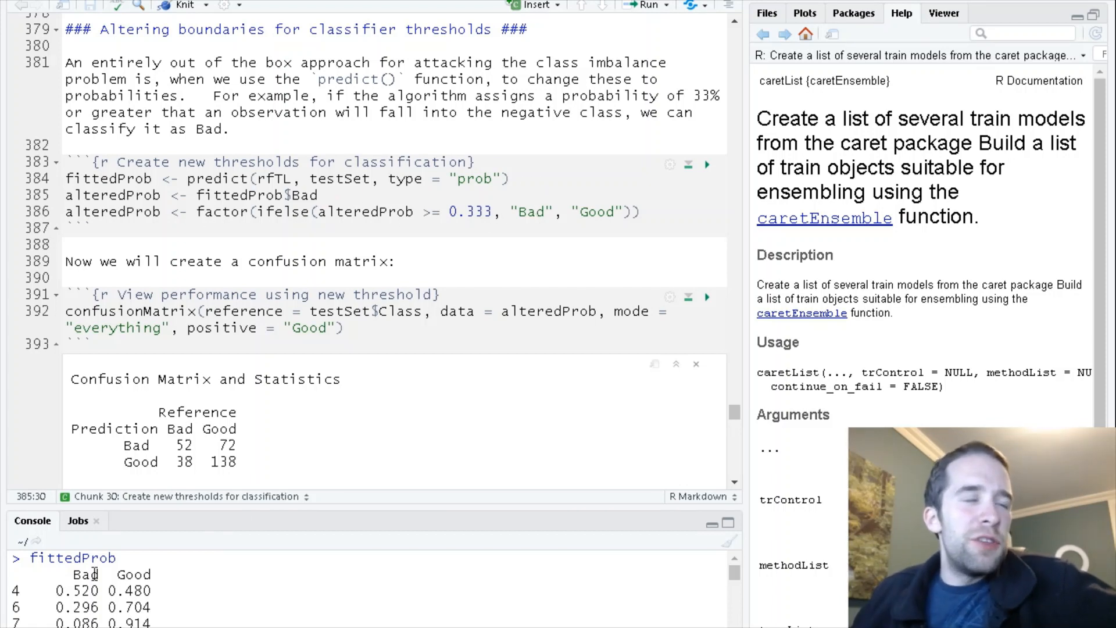
mouse_move(468, 240)
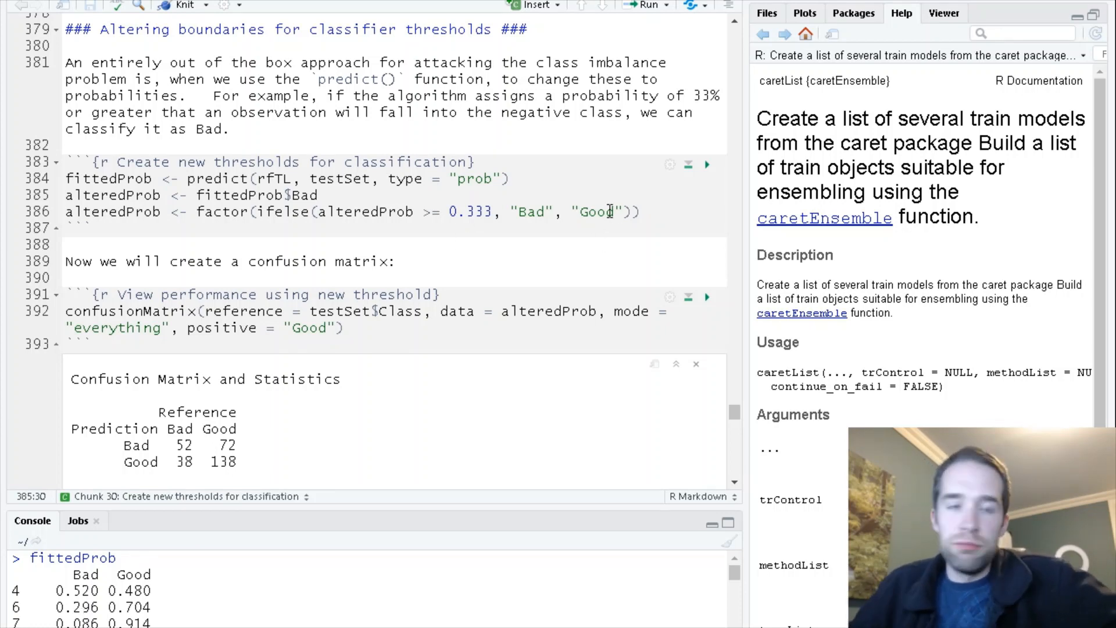
mouse_move(398, 339)
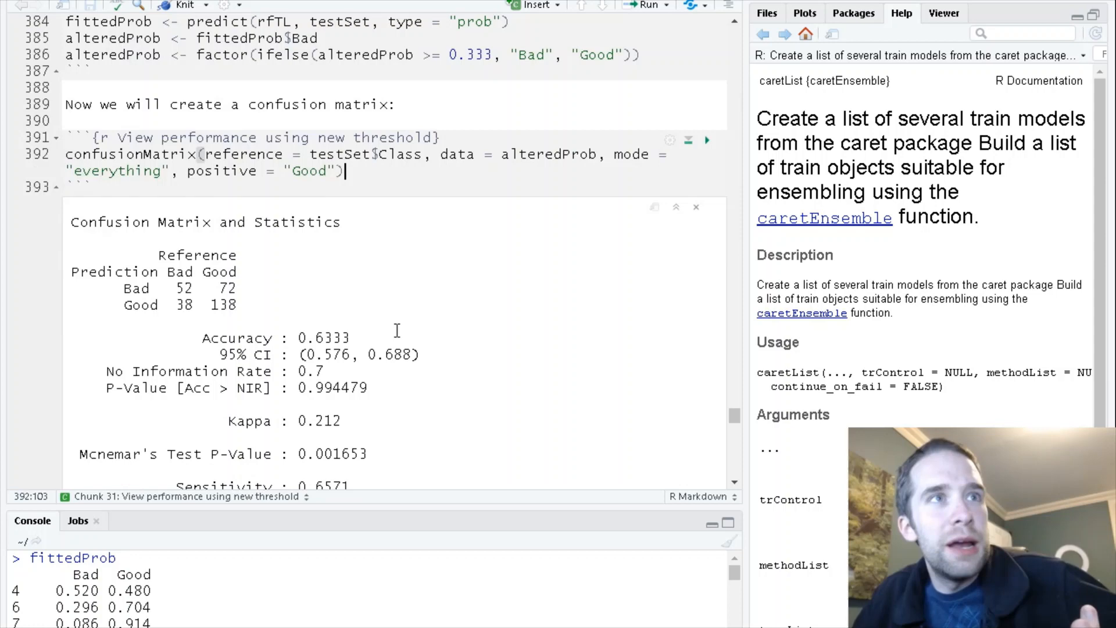
scroll("down", 3)
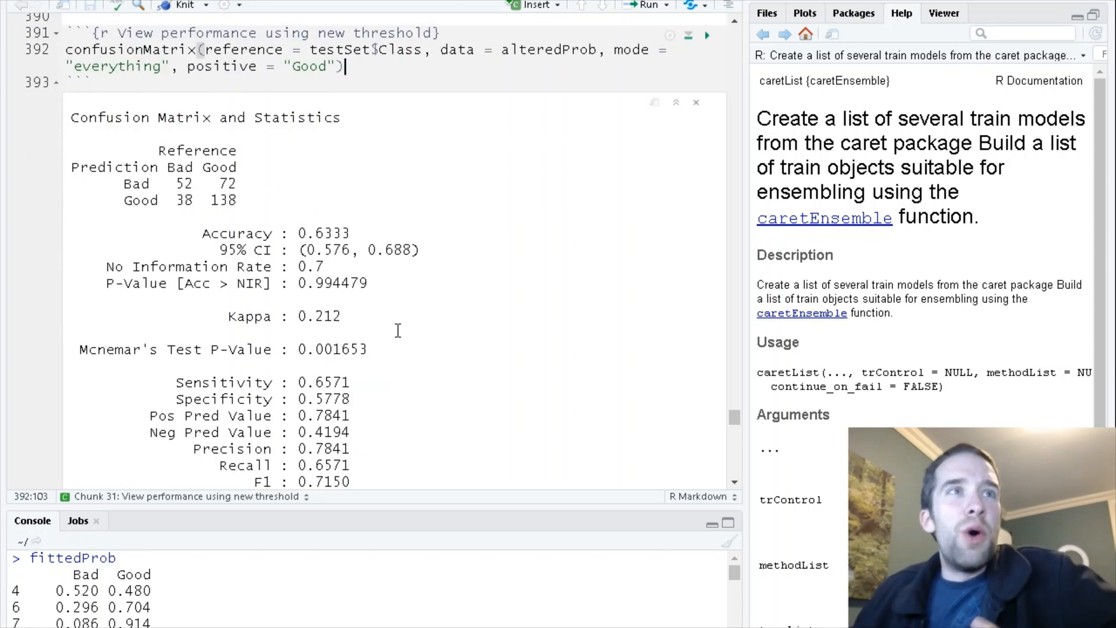
mouse_move(401, 331)
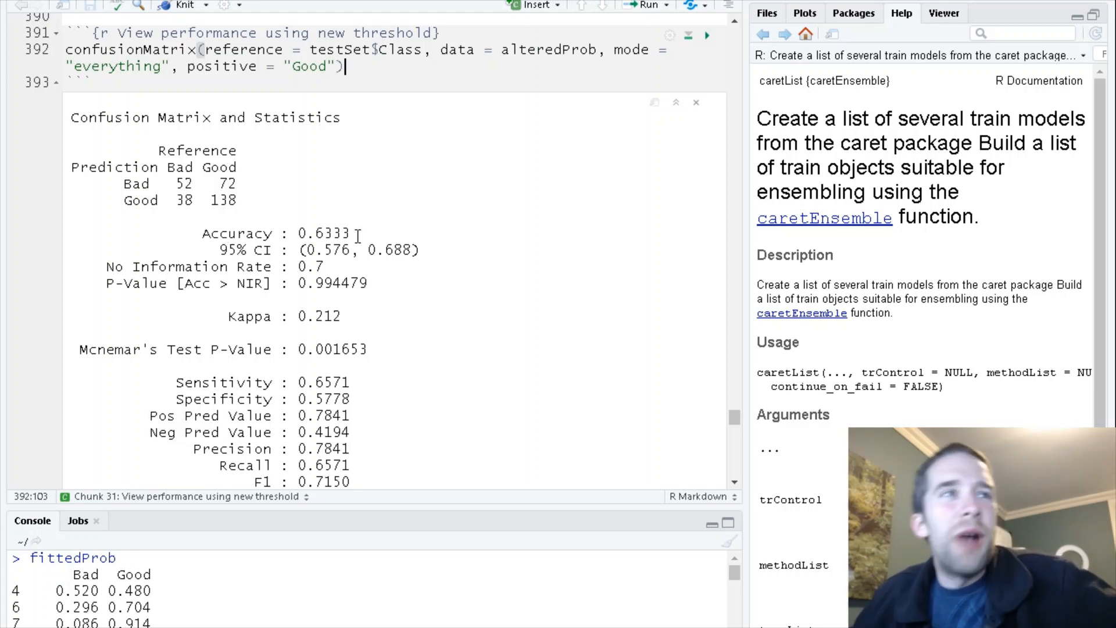
scroll("down", 3)
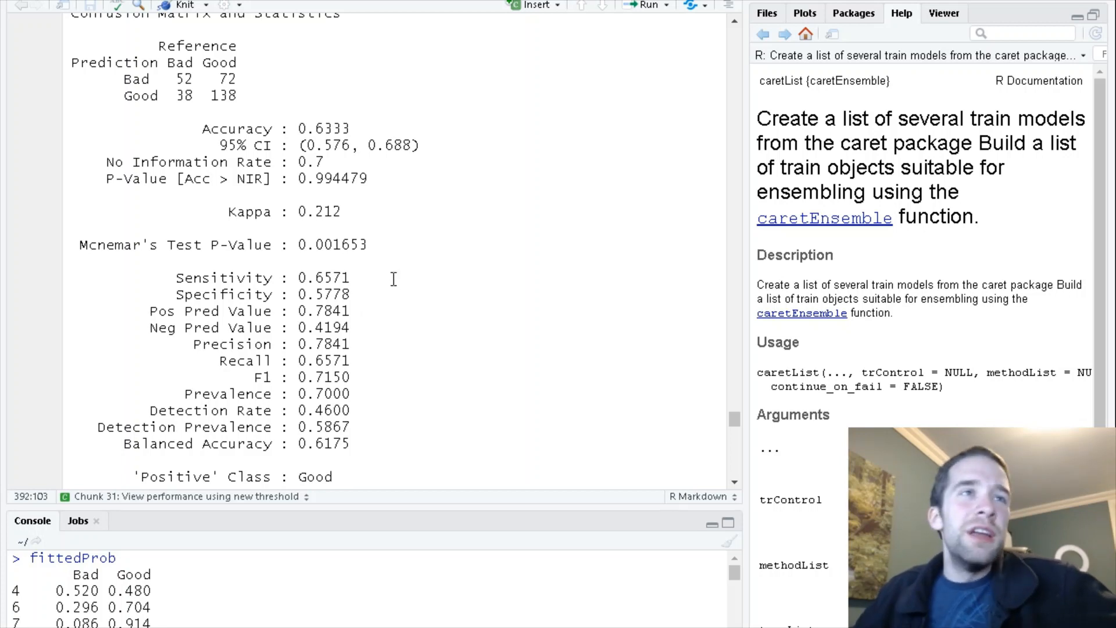
scroll("down", 3)
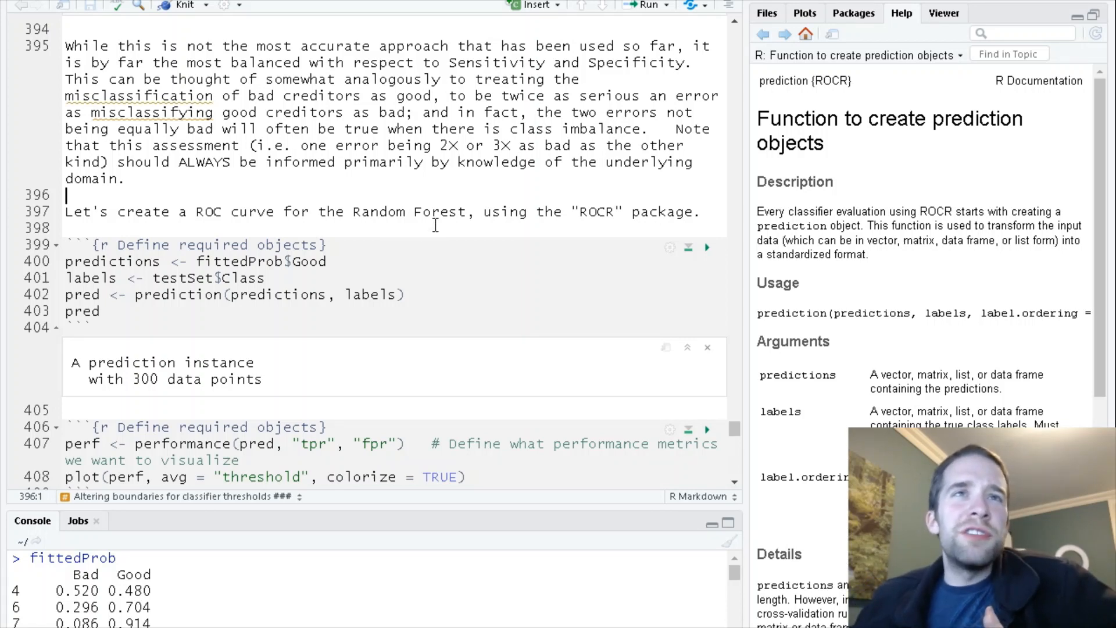
mouse_move(611, 186)
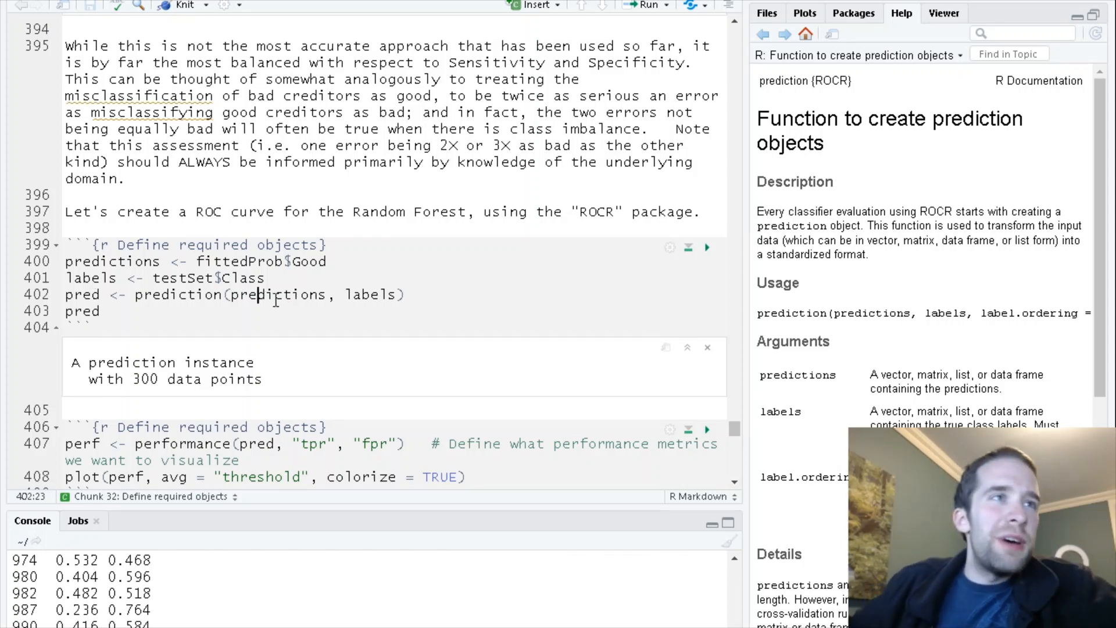
Step: Scroll down to the chunk creating the ROCR prediction object for the Random Forest
scroll("down", 3)
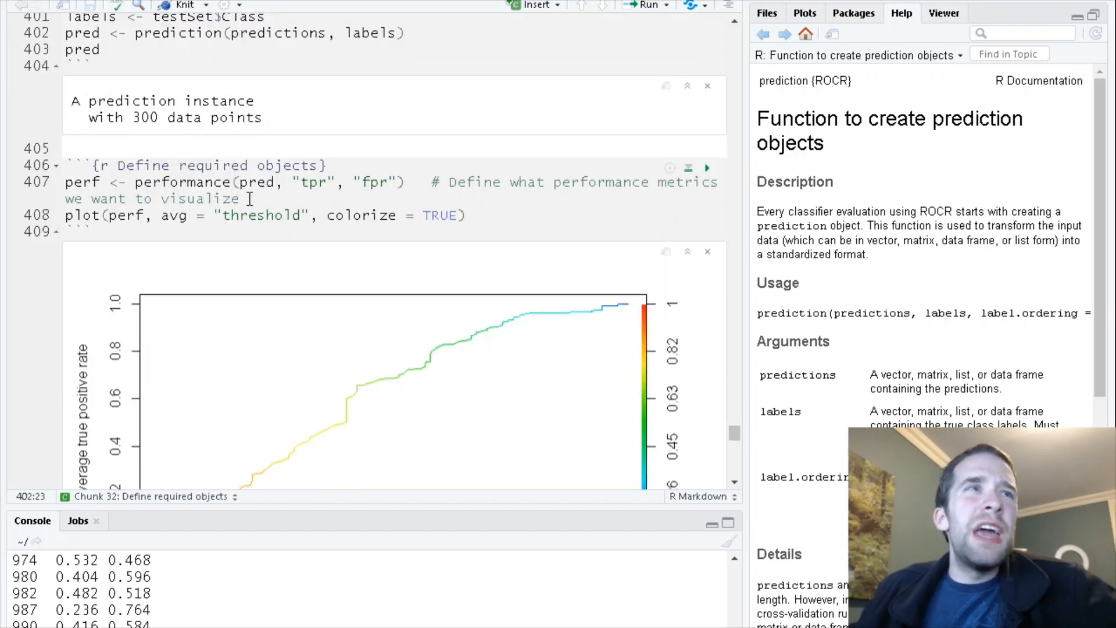
scroll("down", 3)
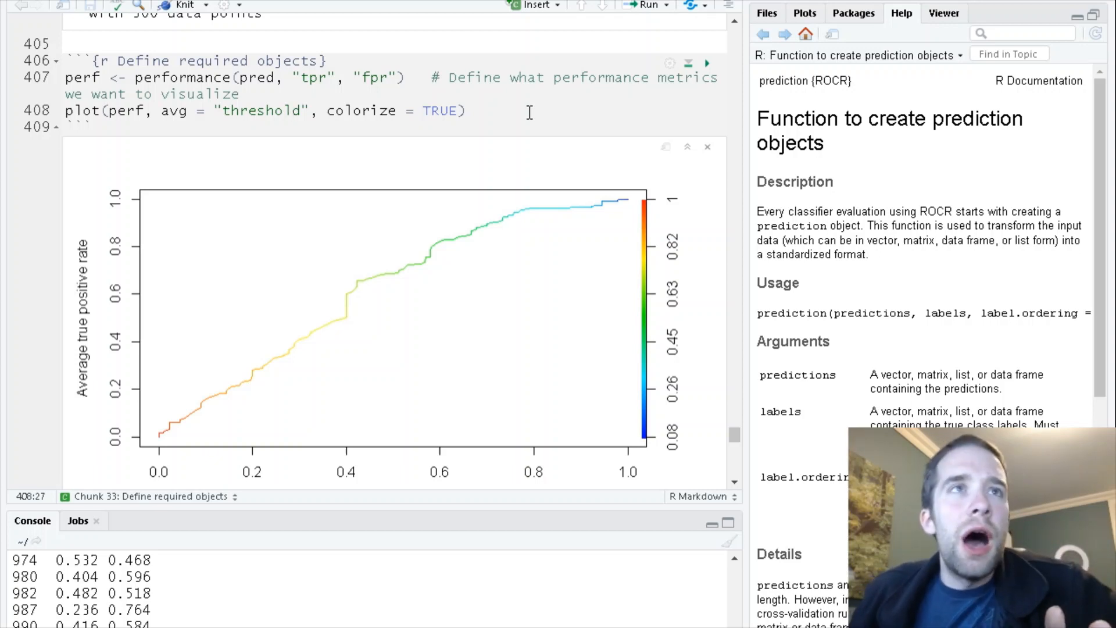
scroll("down", 3)
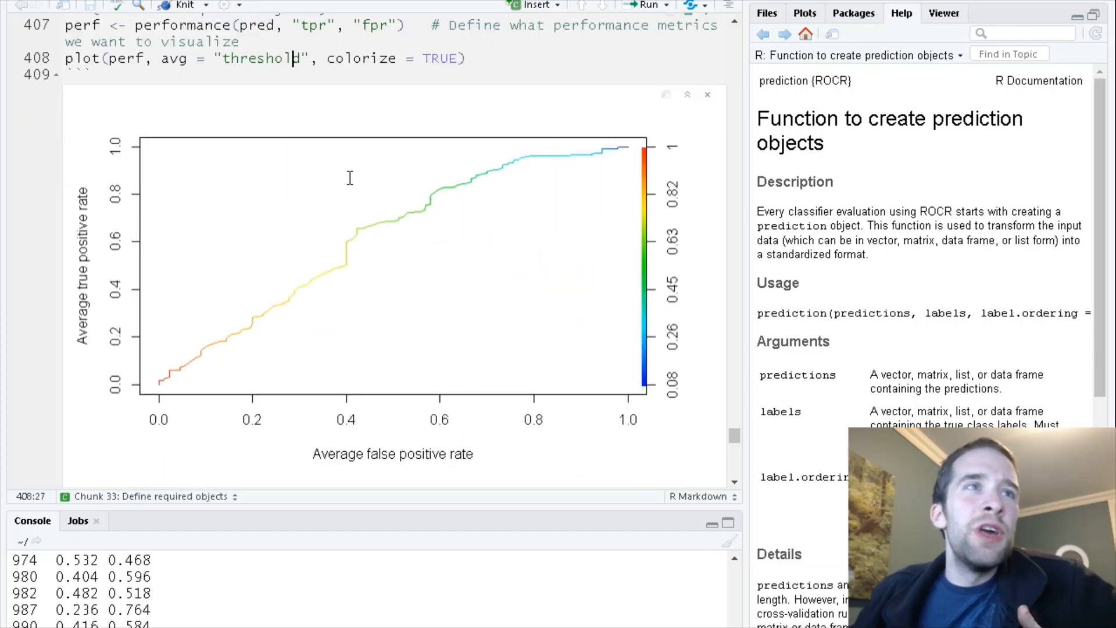
mouse_move(199, 375)
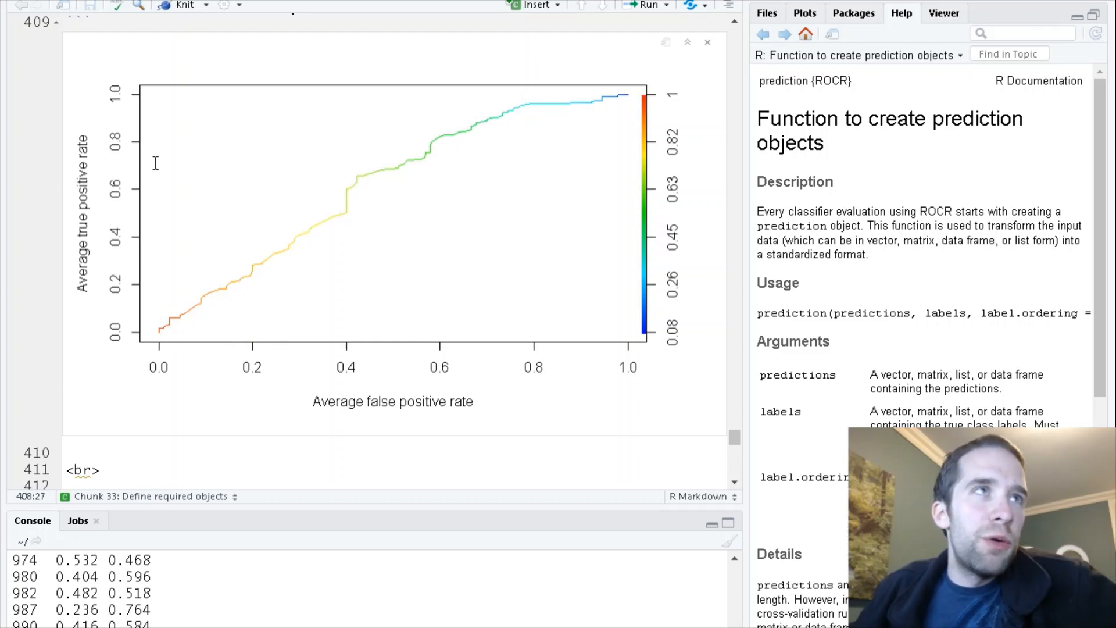
mouse_move(644, 77)
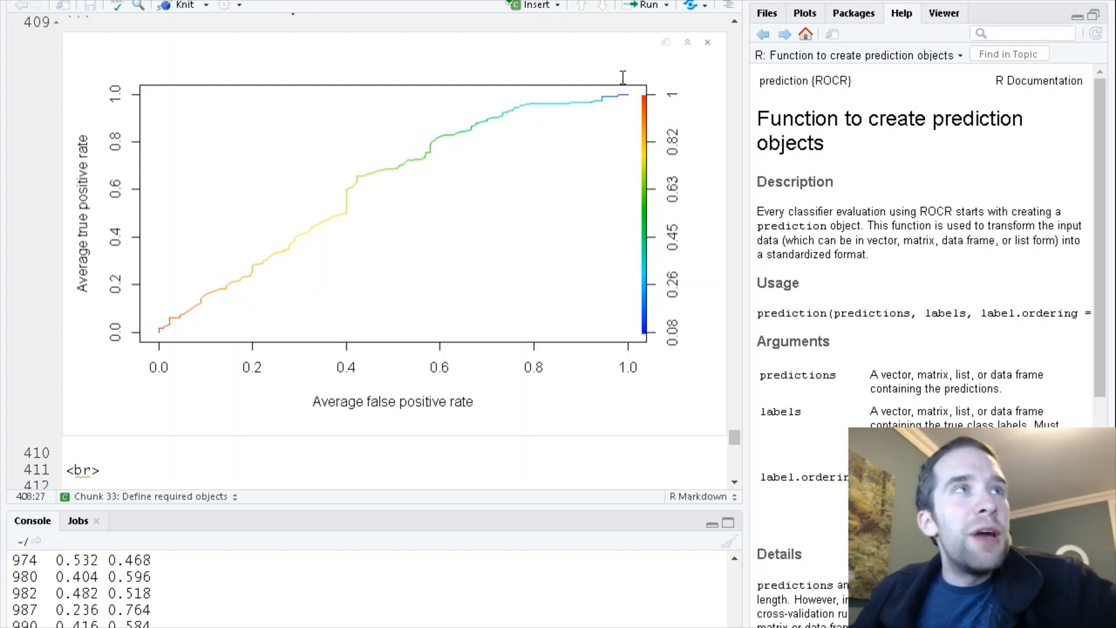
mouse_move(698, 221)
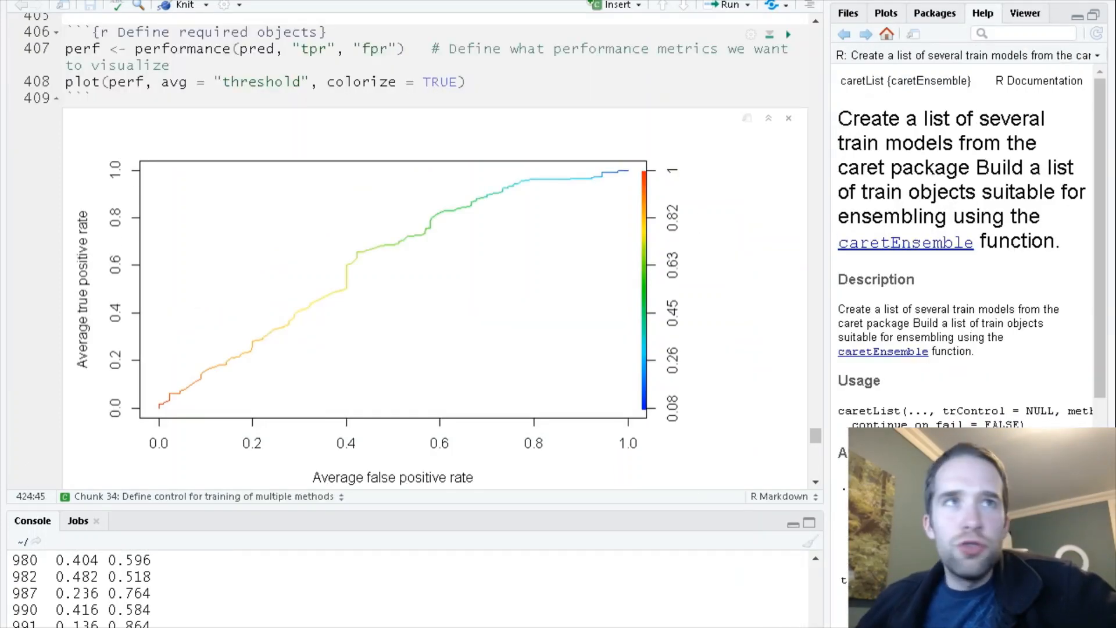
scroll("down", 3)
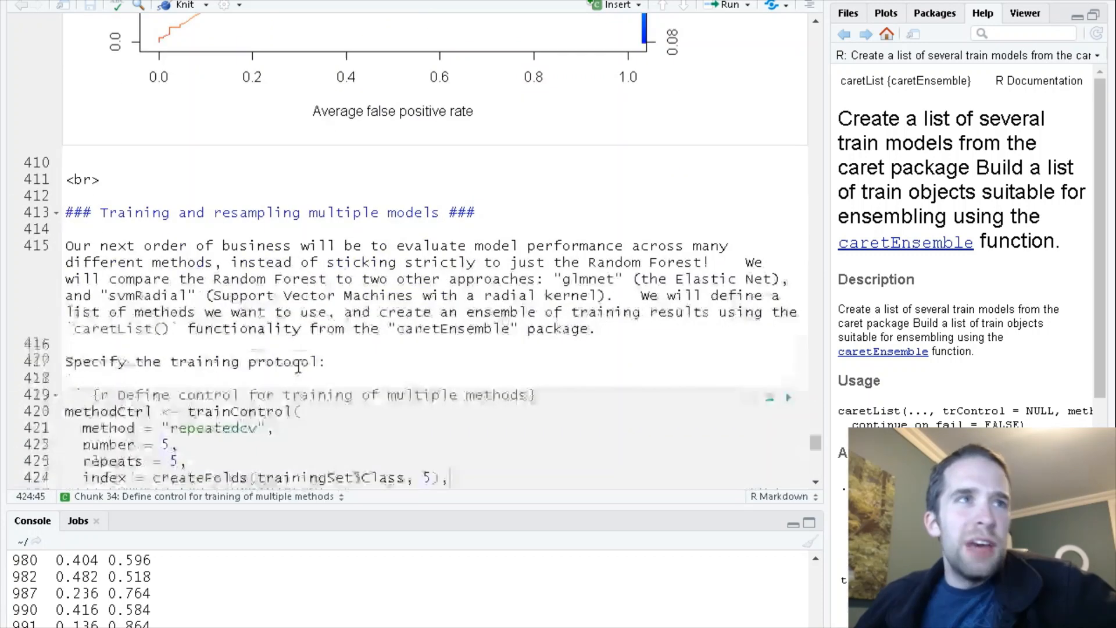
scroll("down", 3)
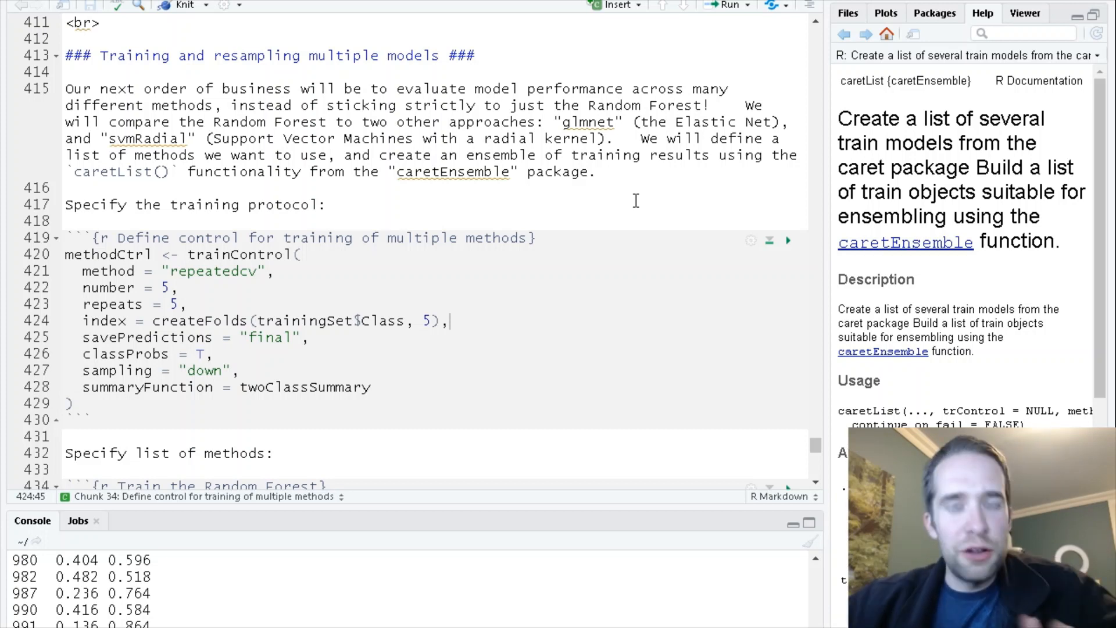
mouse_move(674, 192)
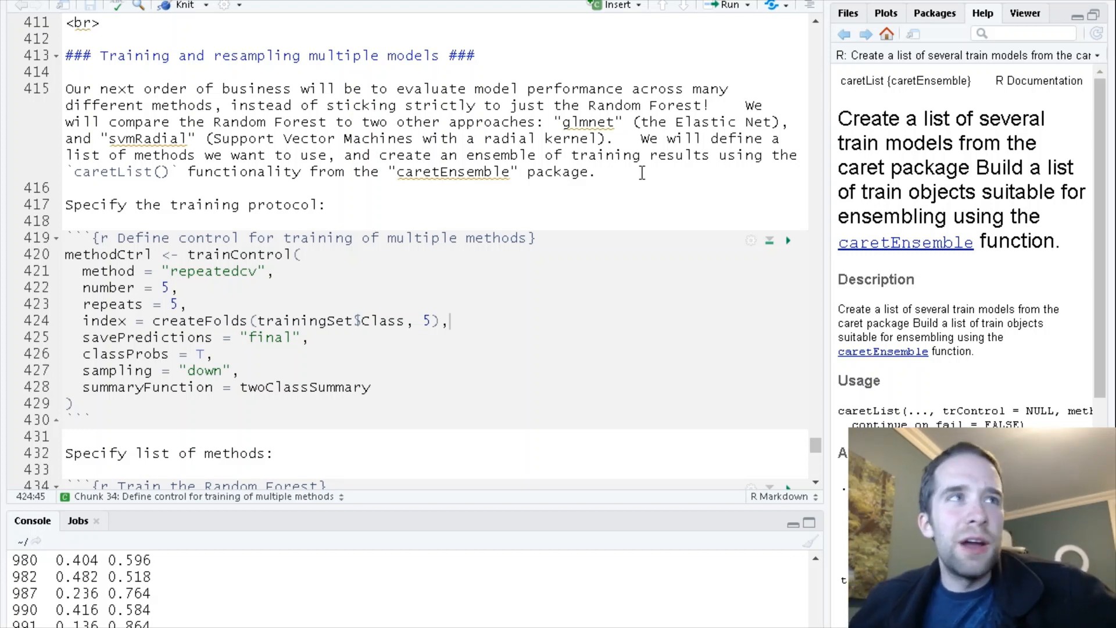
scroll("down", 3)
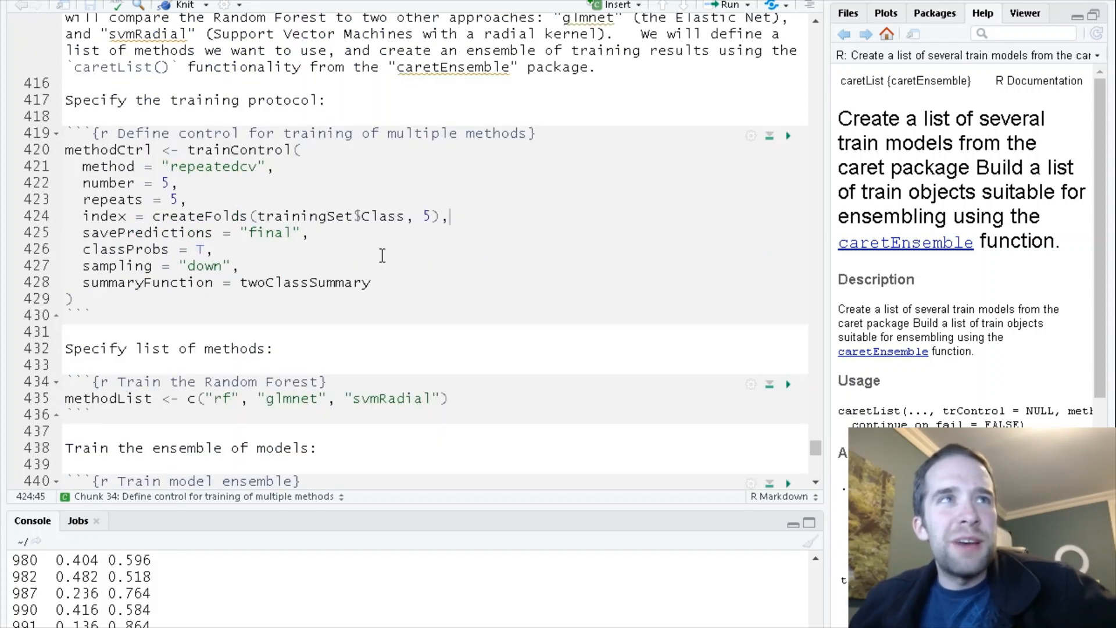
scroll("down", 3)
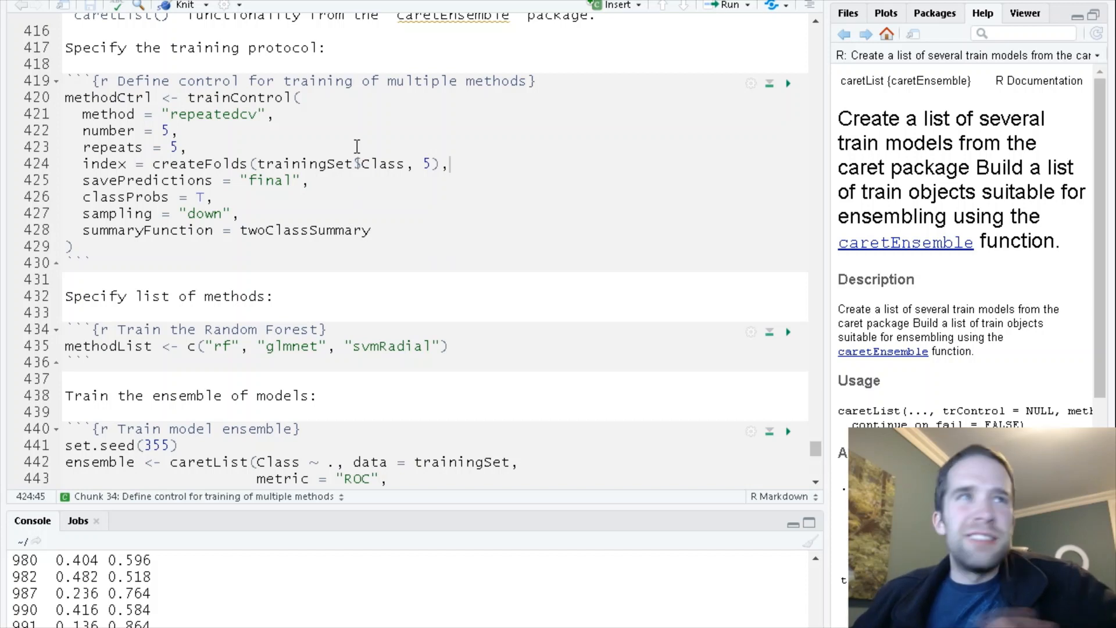
left_click(106, 114)
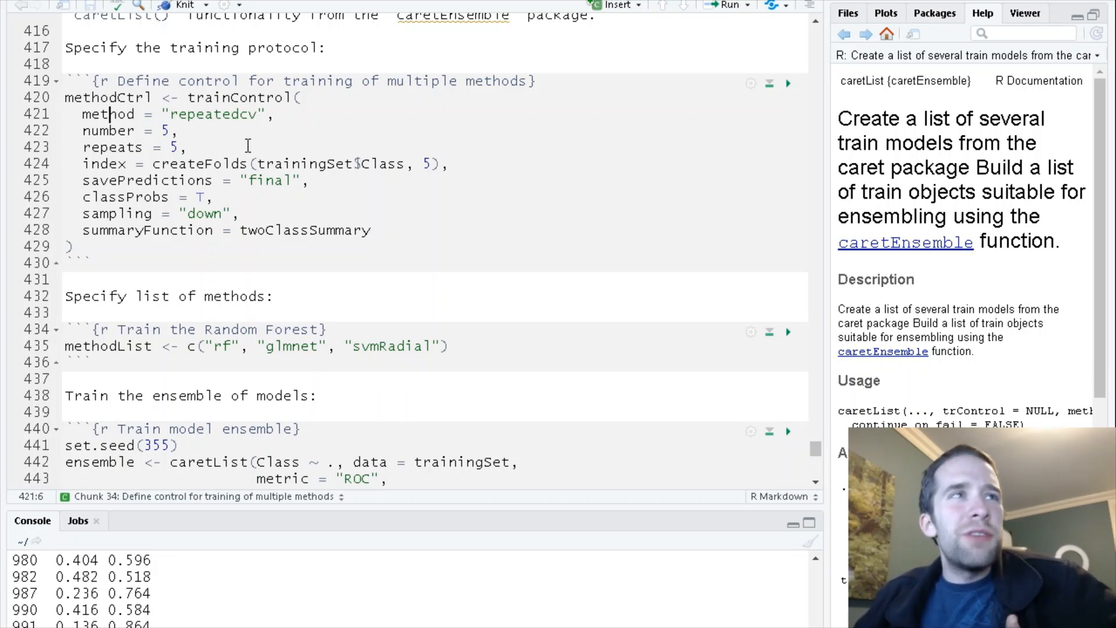
left_click(82, 164)
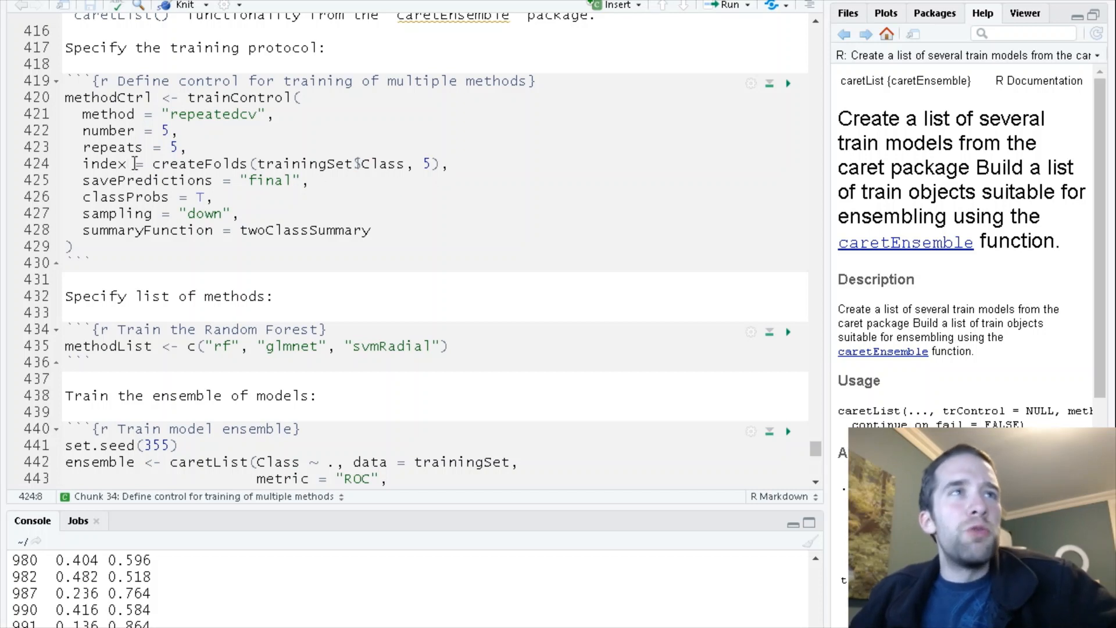
mouse_move(540, 162)
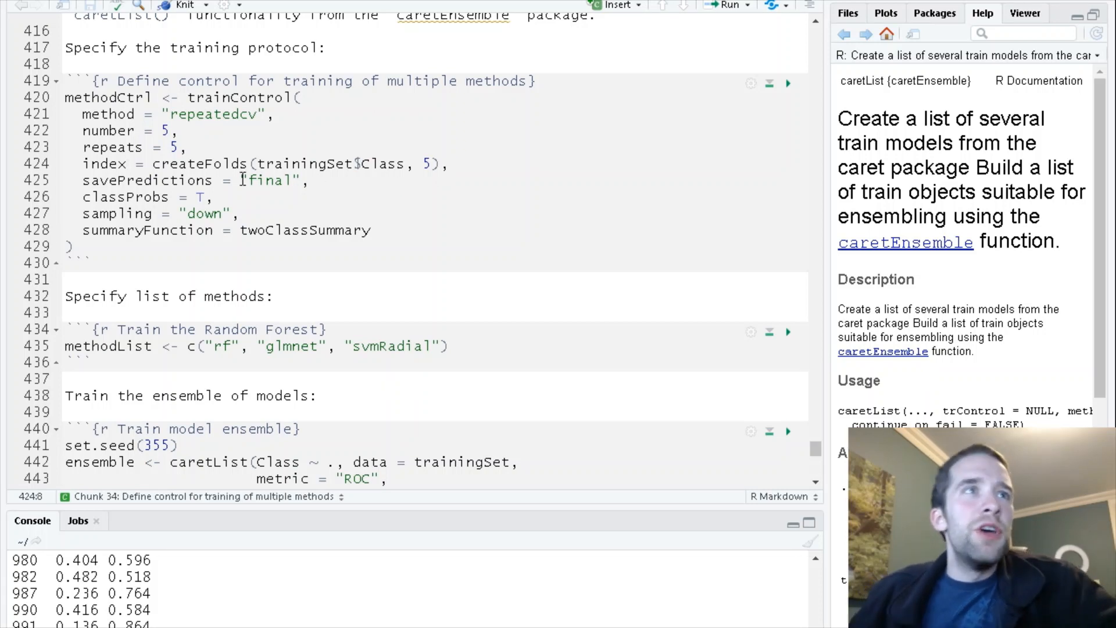
mouse_move(421, 206)
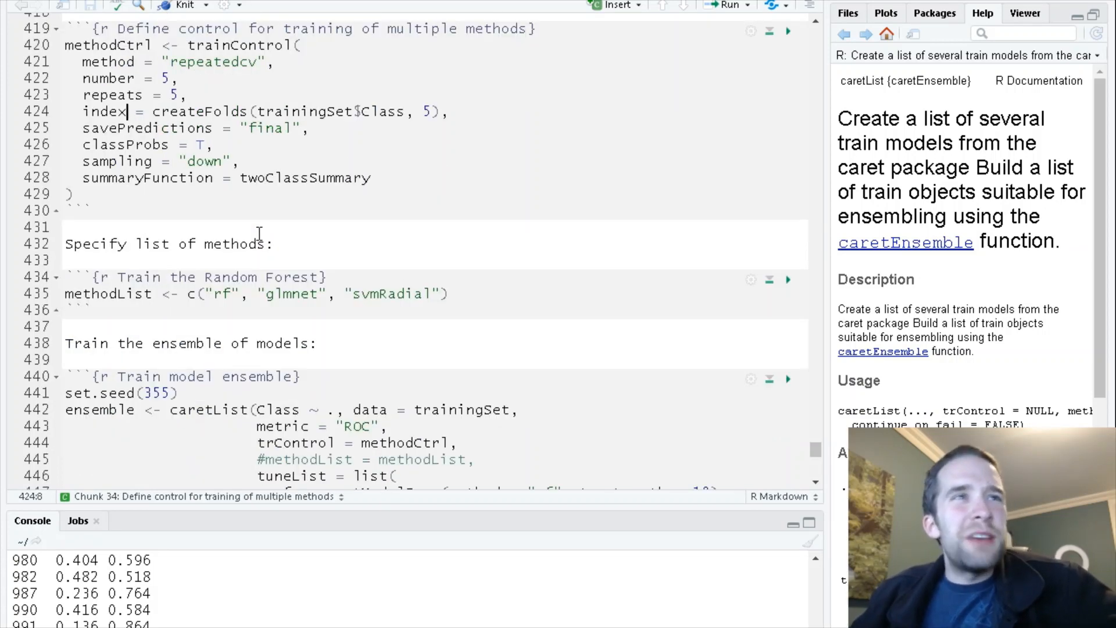
scroll("down", 3)
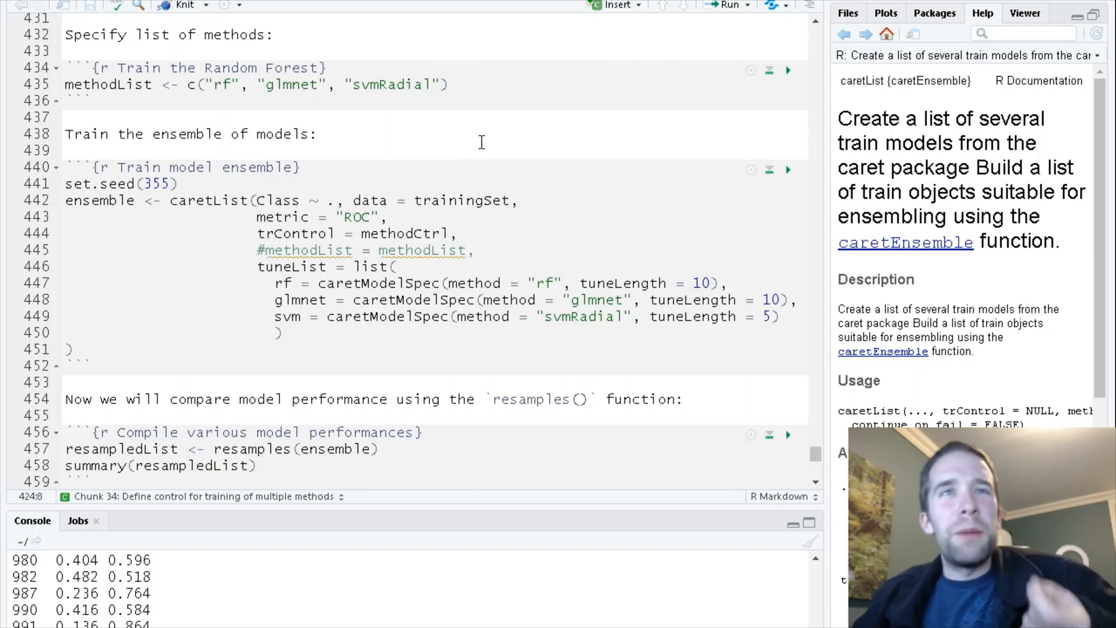
mouse_move(434, 150)
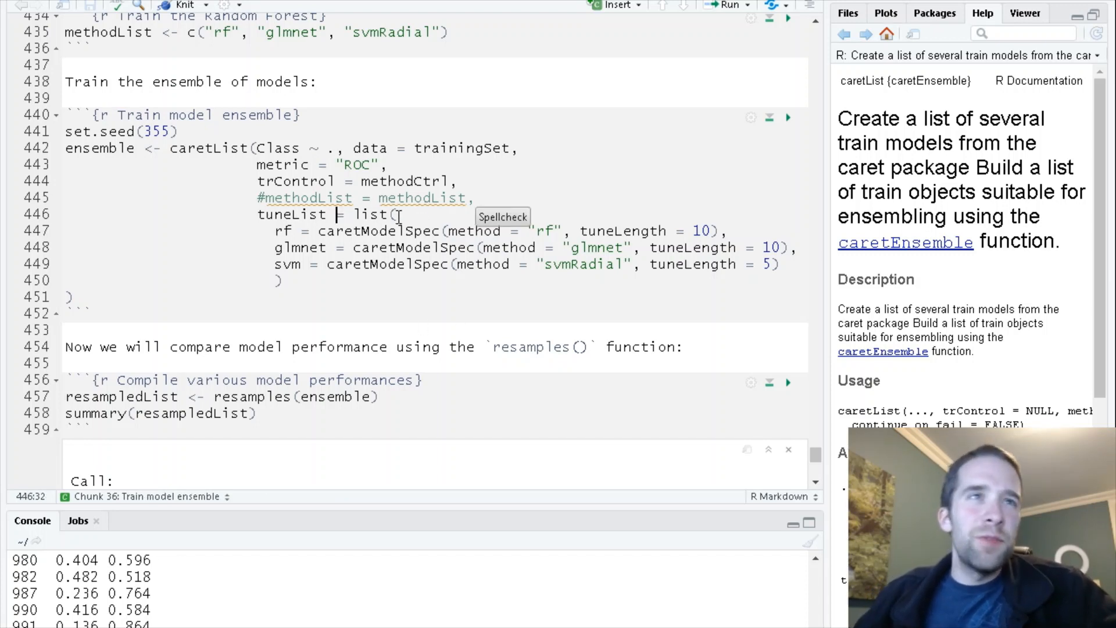
left_click(292, 230)
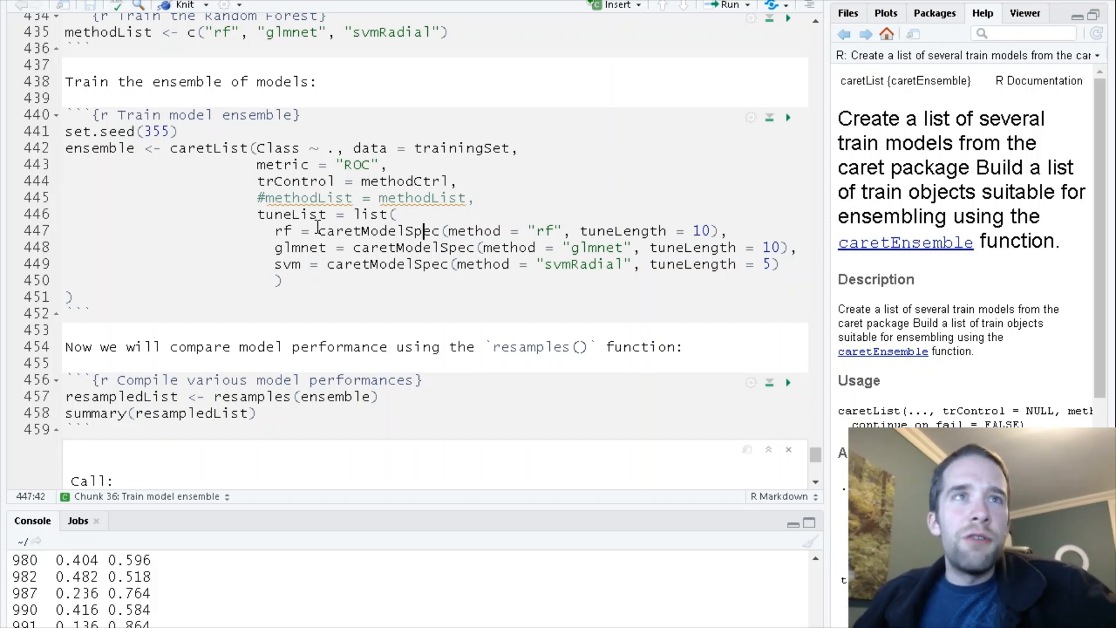
double_click(376, 230)
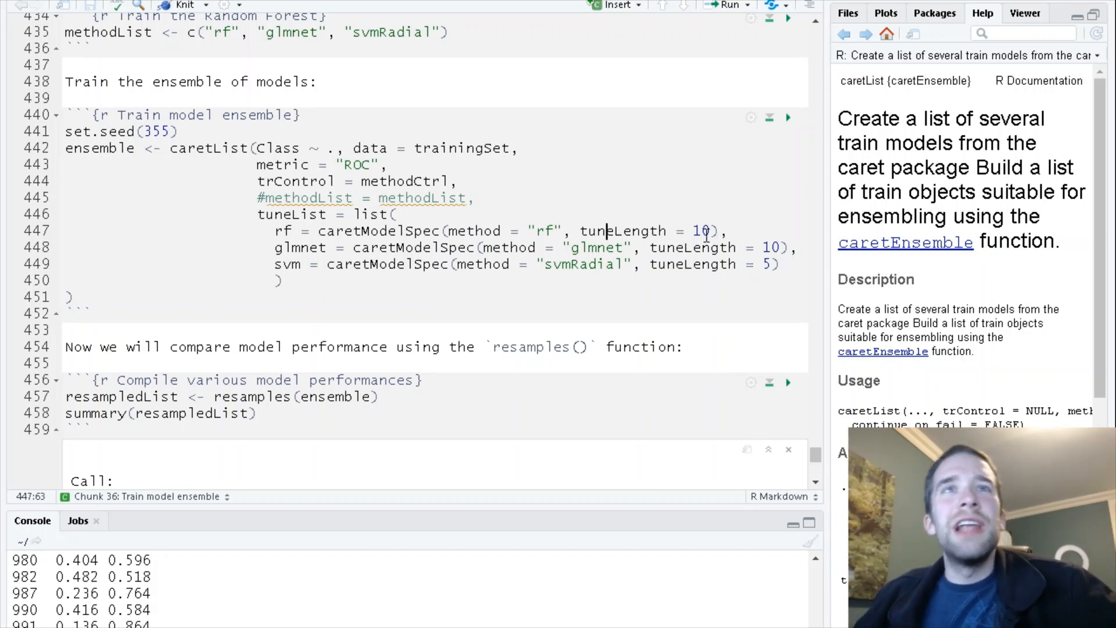
left_click(308, 264)
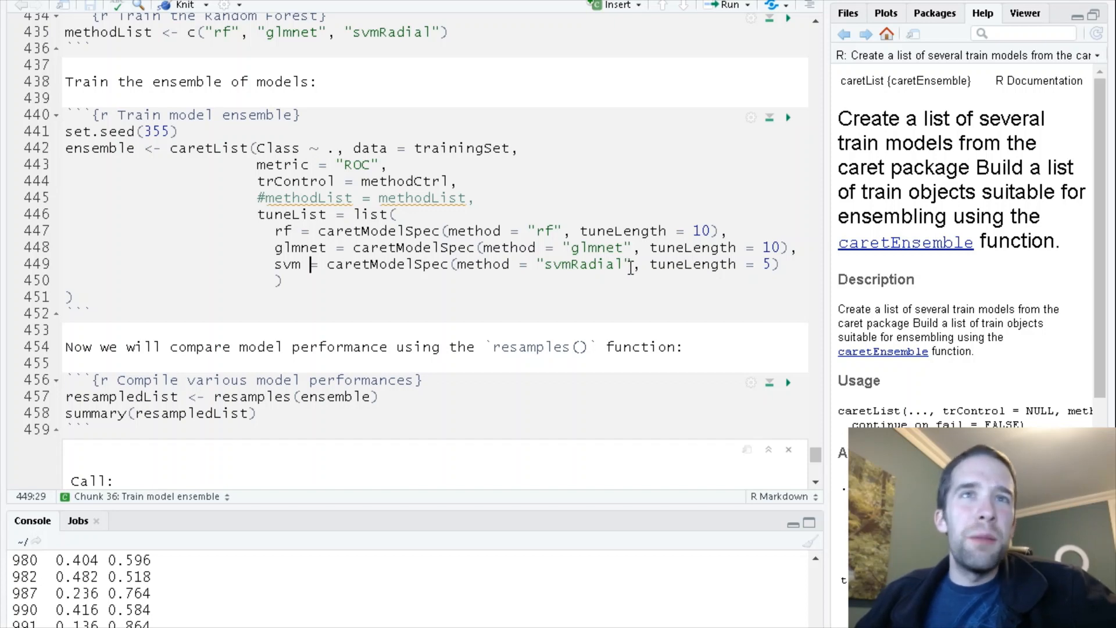
left_click(779, 264)
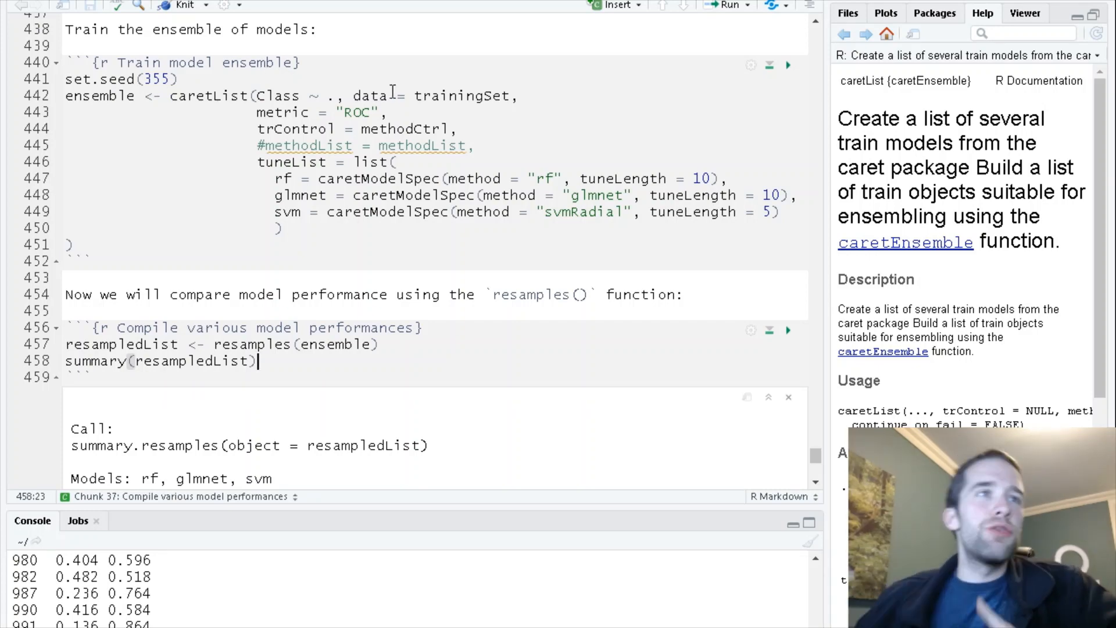
scroll("down", 3)
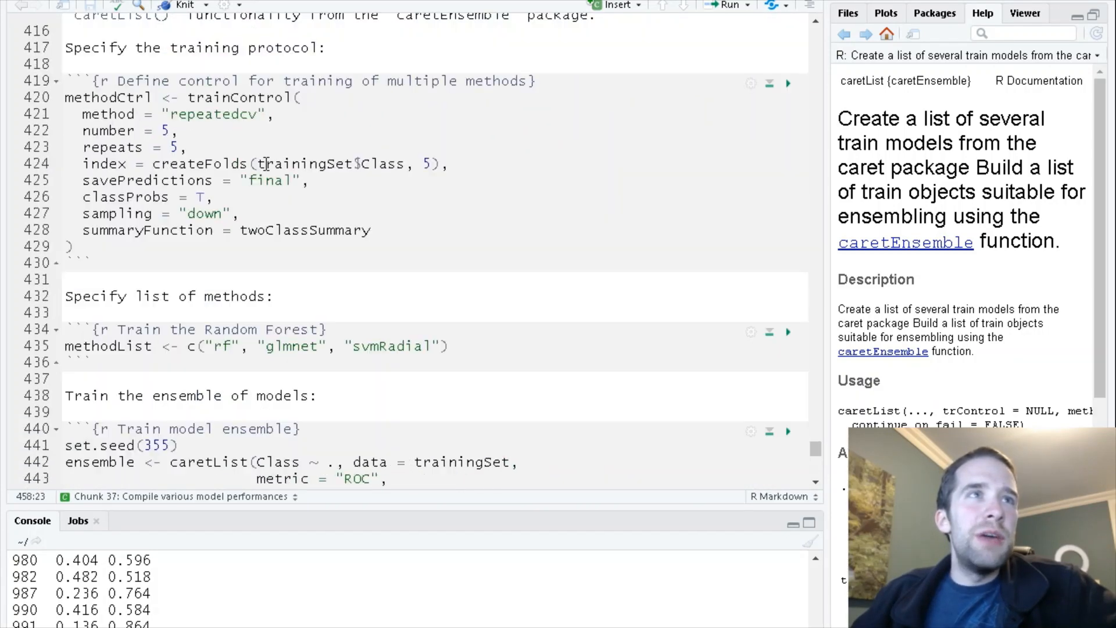
double_click(305, 230)
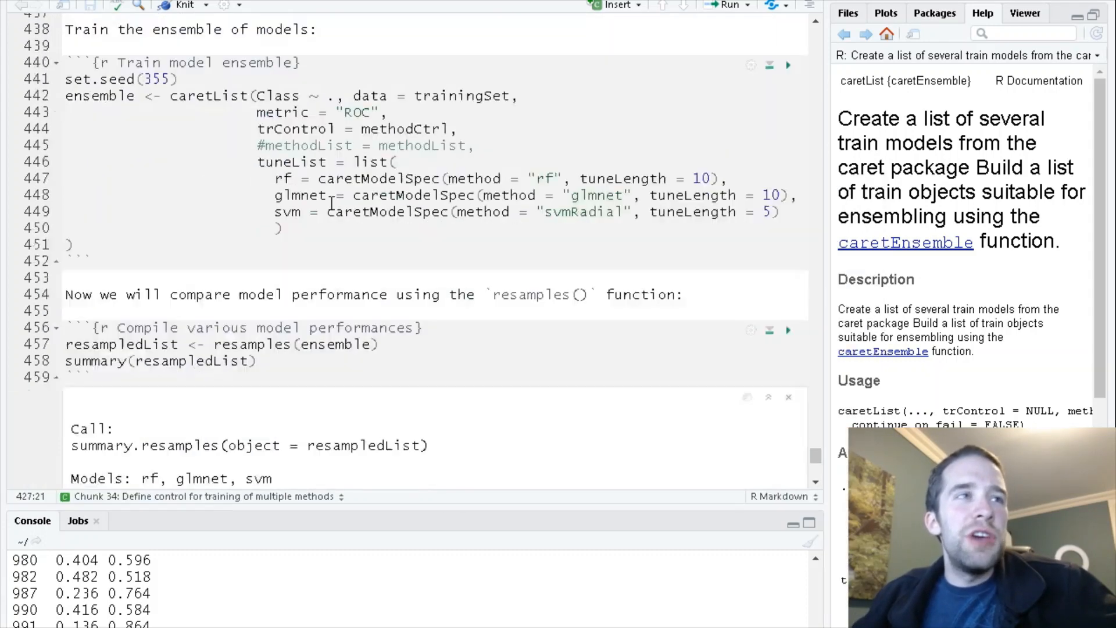
scroll("down", 3)
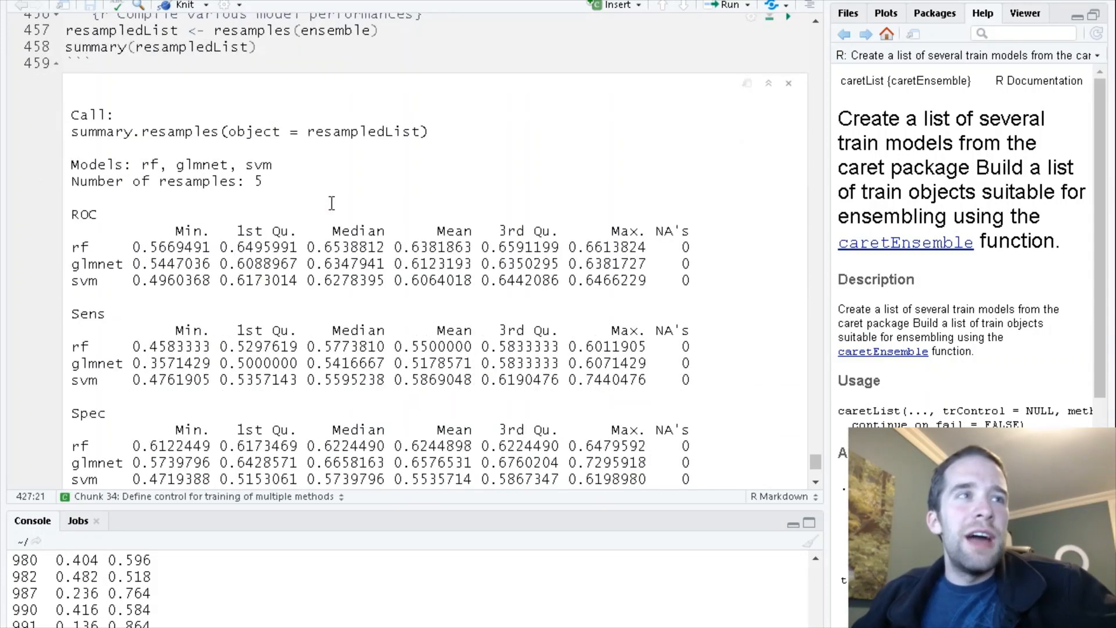
scroll("down", 3)
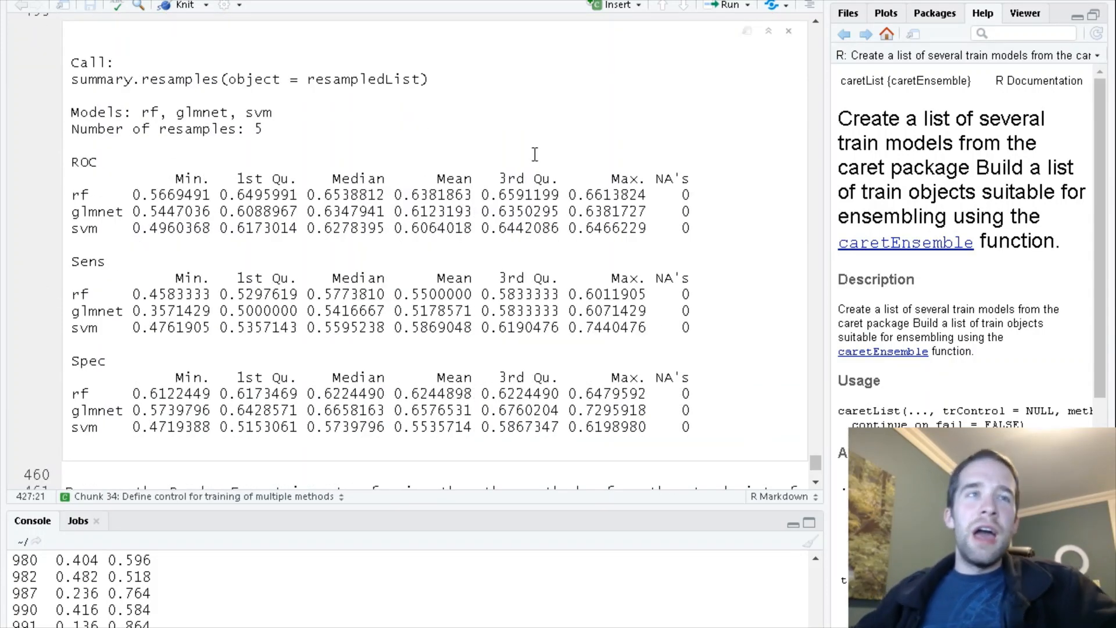